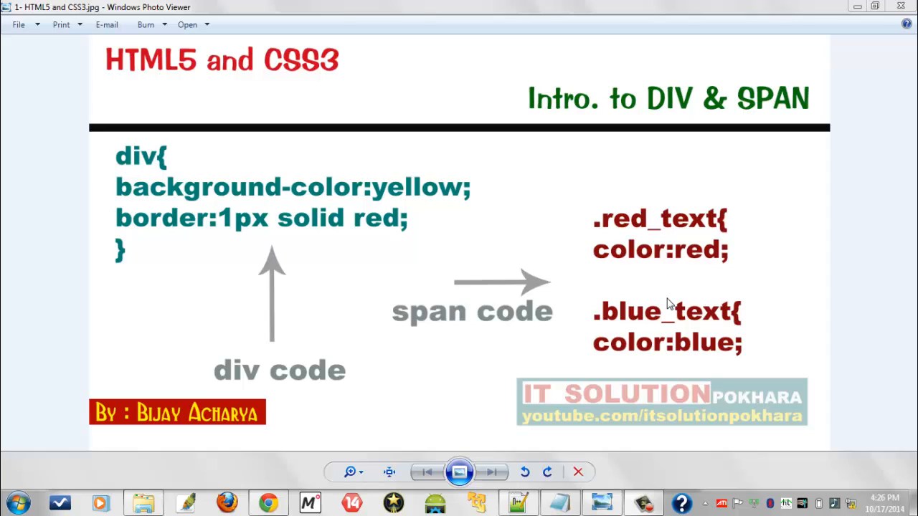
mouse_move(657, 266)
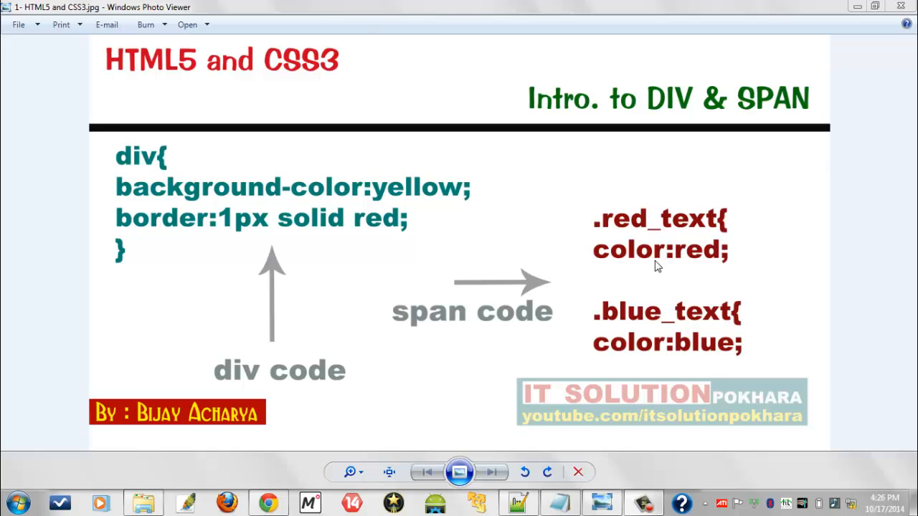
mouse_move(627, 139)
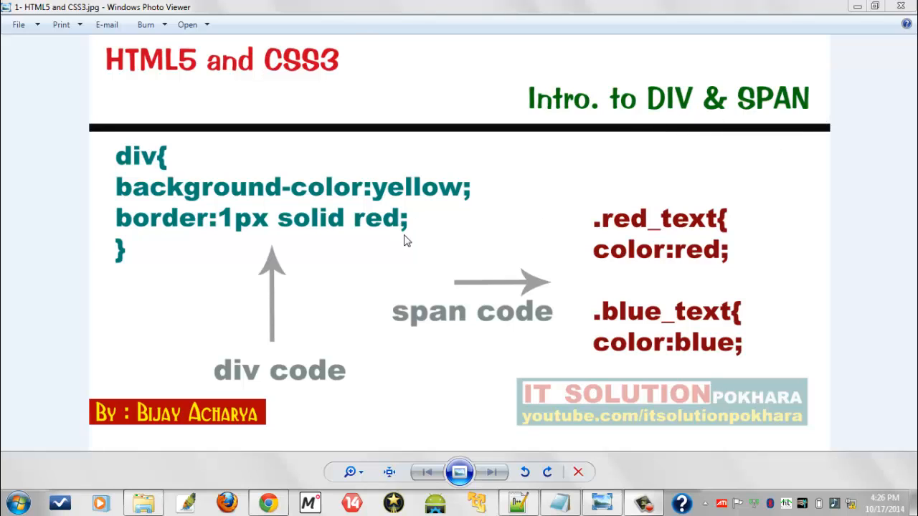
mouse_move(108, 154)
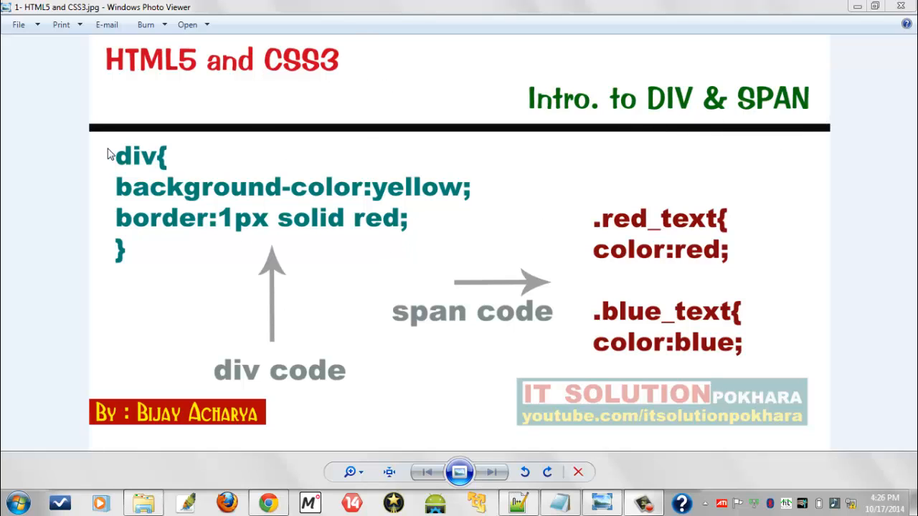
mouse_move(351, 292)
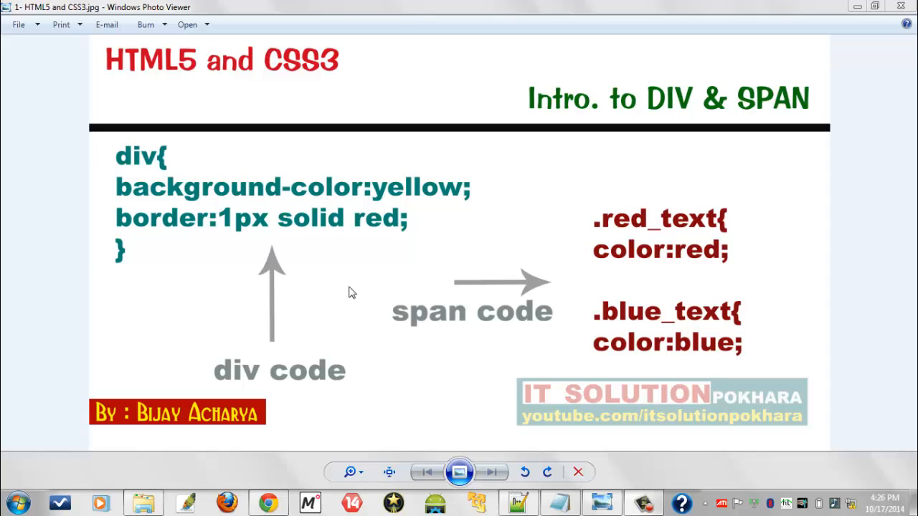
mouse_move(609, 352)
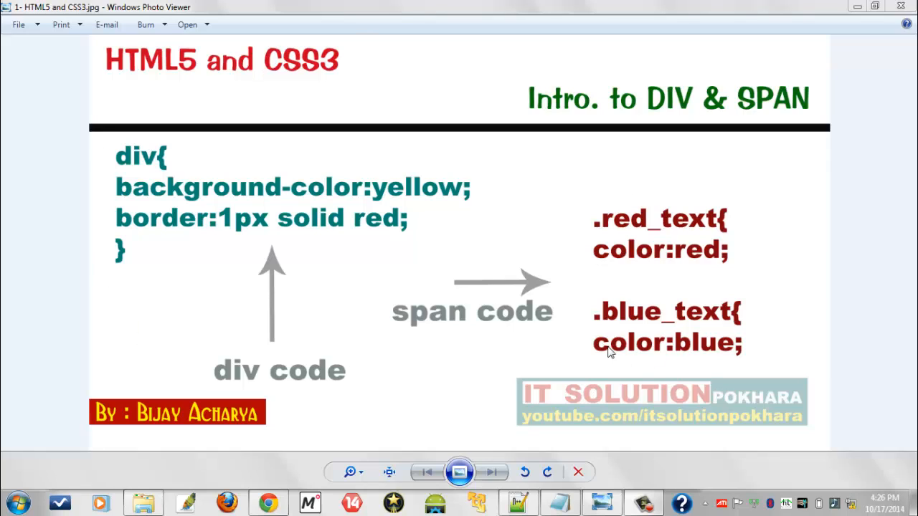
mouse_move(671, 330)
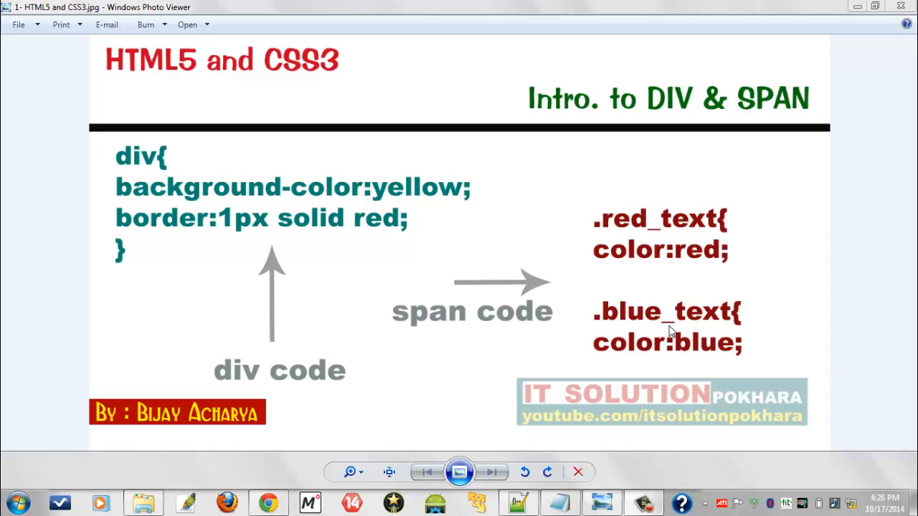
mouse_move(360, 426)
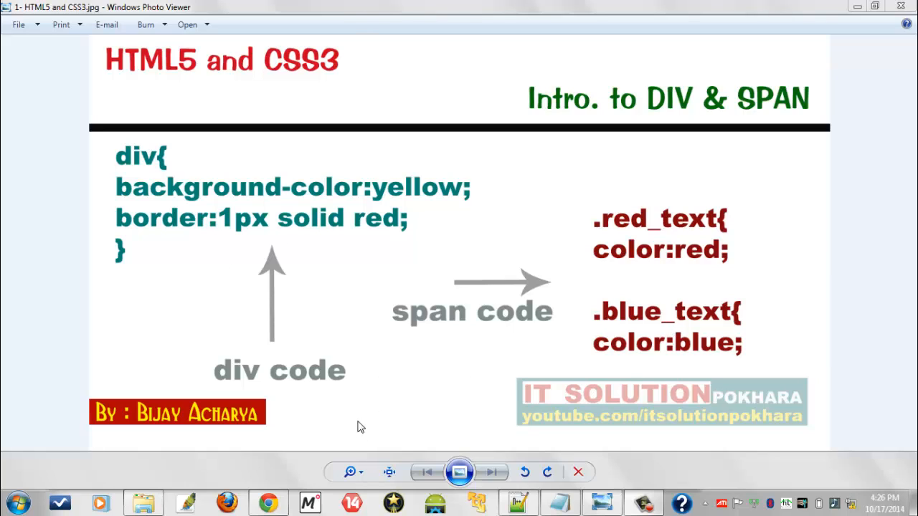
mouse_move(520, 502)
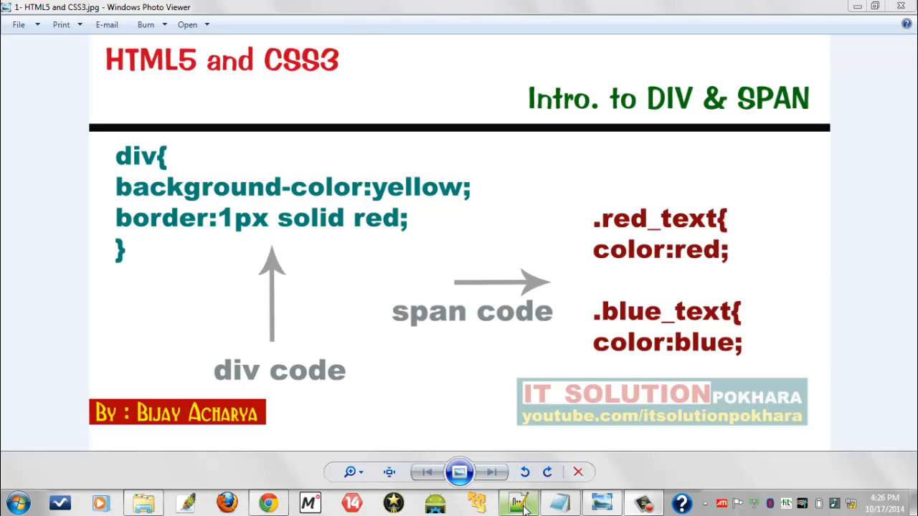
mouse_move(518, 502)
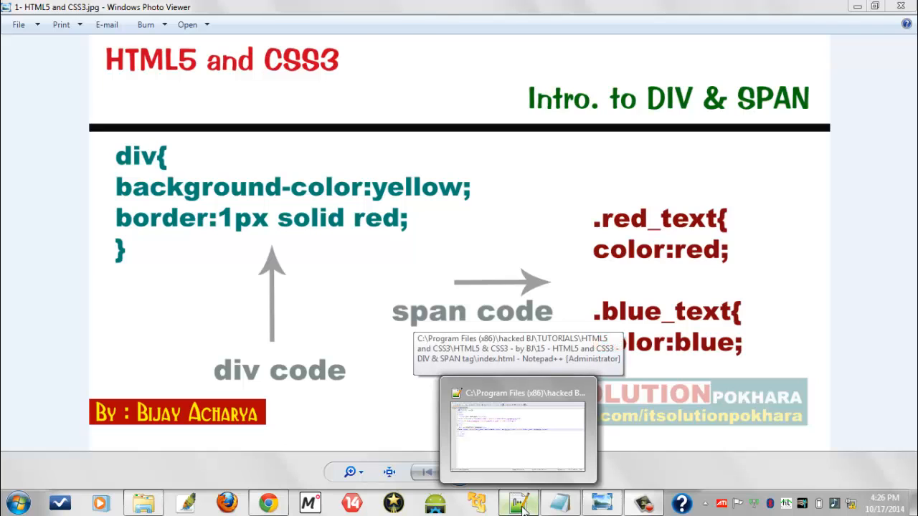
Step: Show index.html in Notepad++ and highlight 'Acharya' inside the blue_text span
left_click(518, 430)
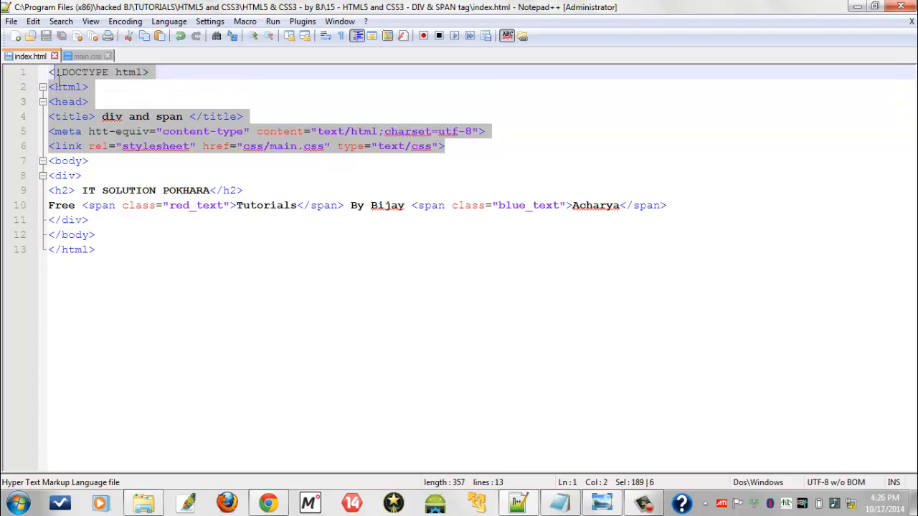
left_click(89, 160)
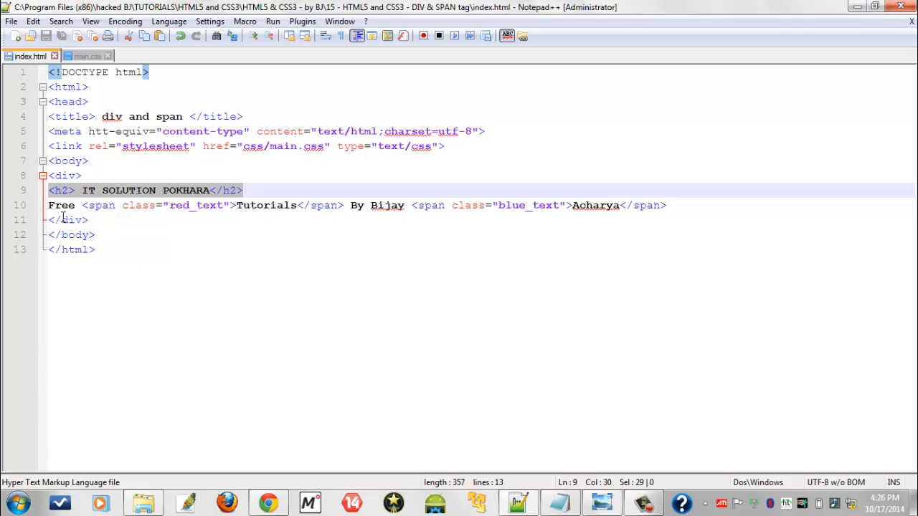
double_click(61, 205)
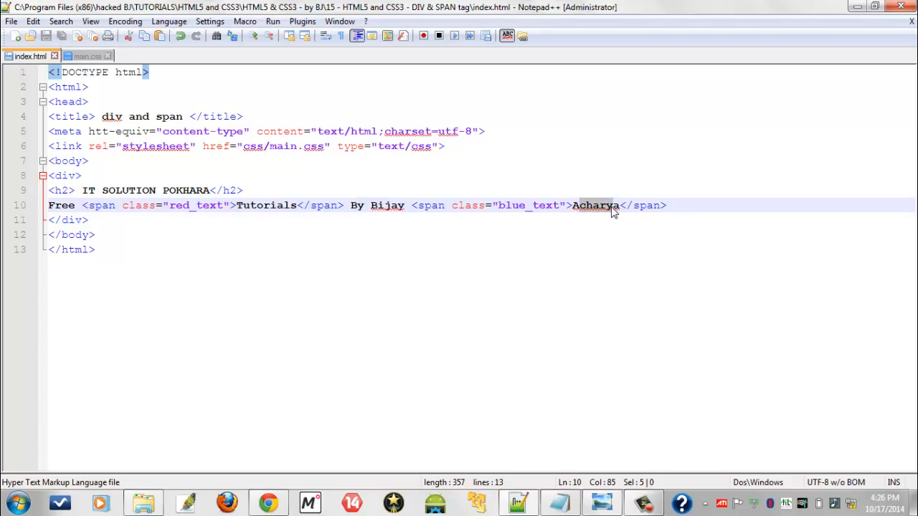
mouse_move(327, 301)
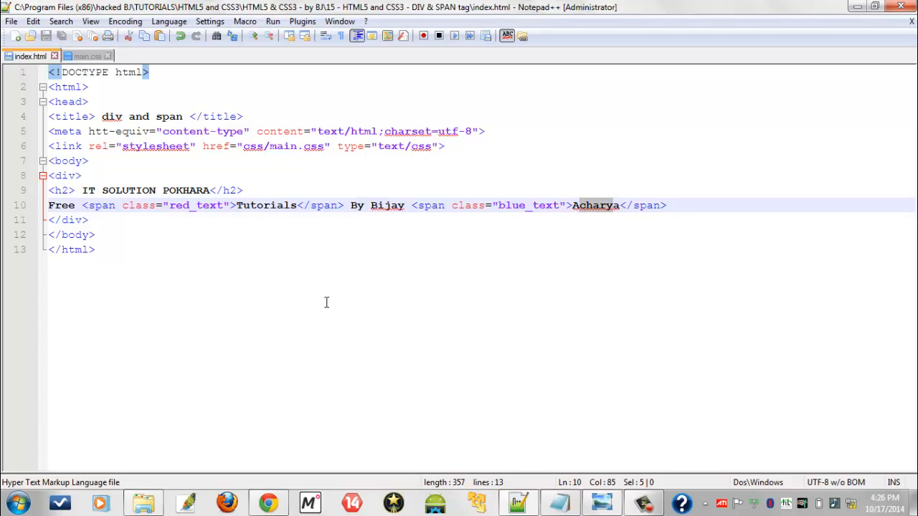
mouse_move(248, 283)
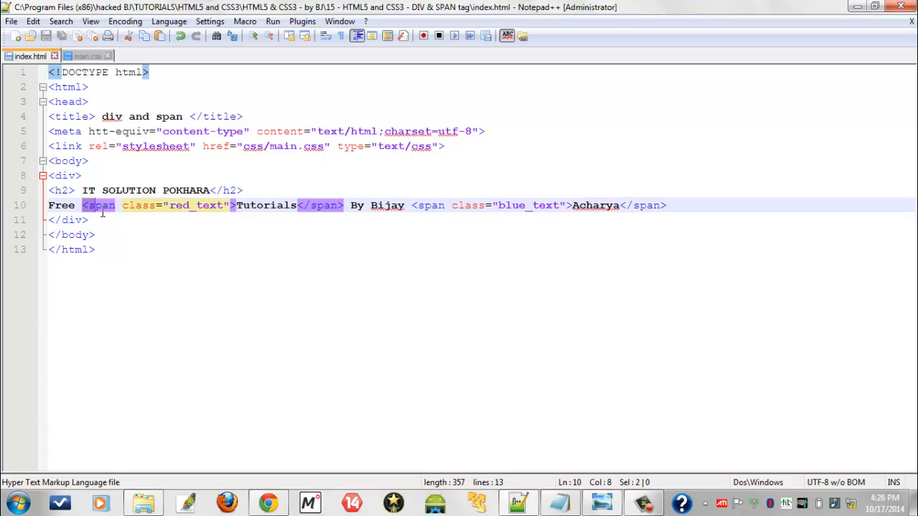
Step: Highlight the spans around 'Tutorials' and 'Acharya' on line 10, then switch to main.css
double_click(138, 205)
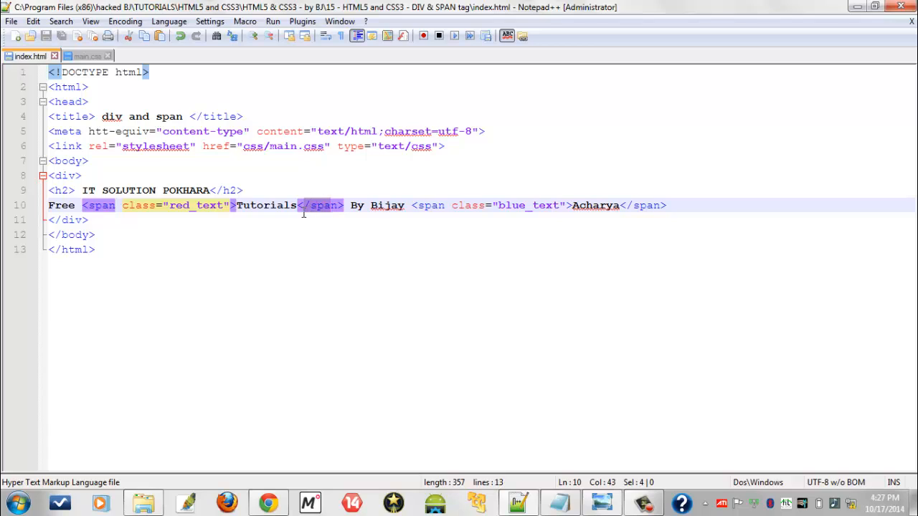
double_click(267, 205)
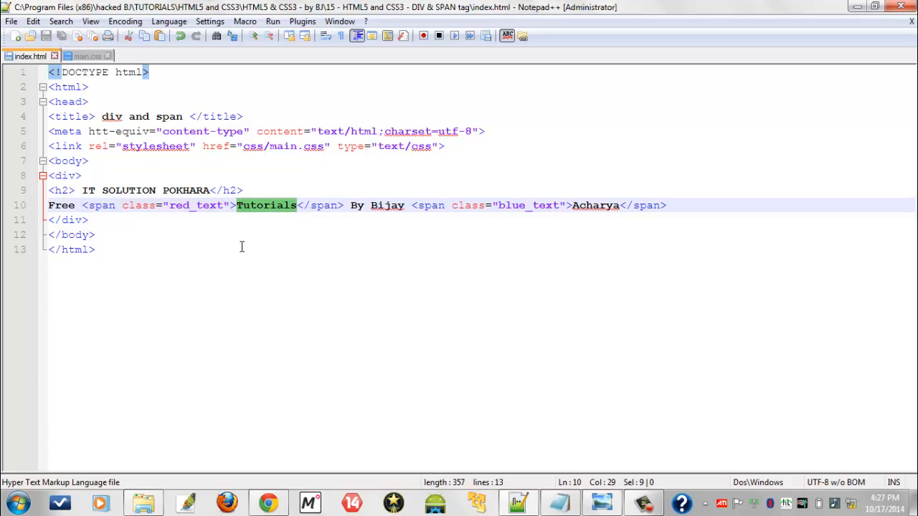
mouse_move(459, 228)
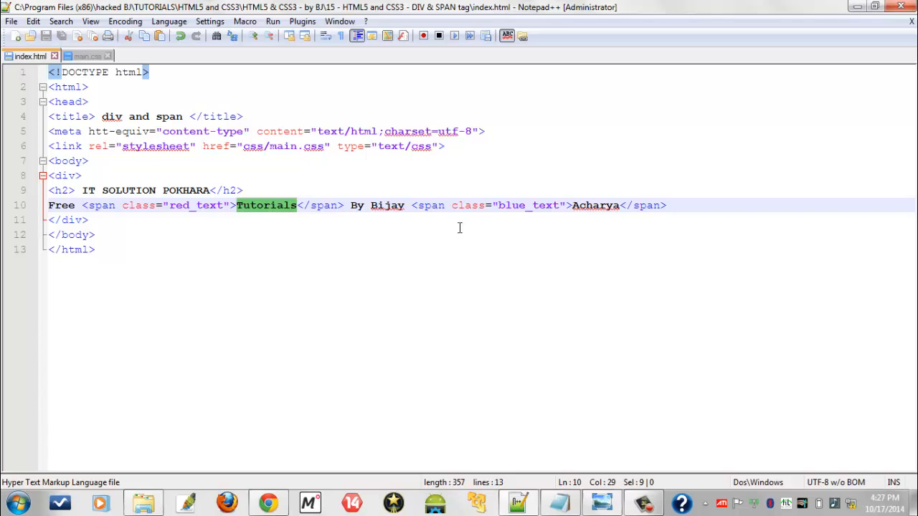
left_click(574, 205)
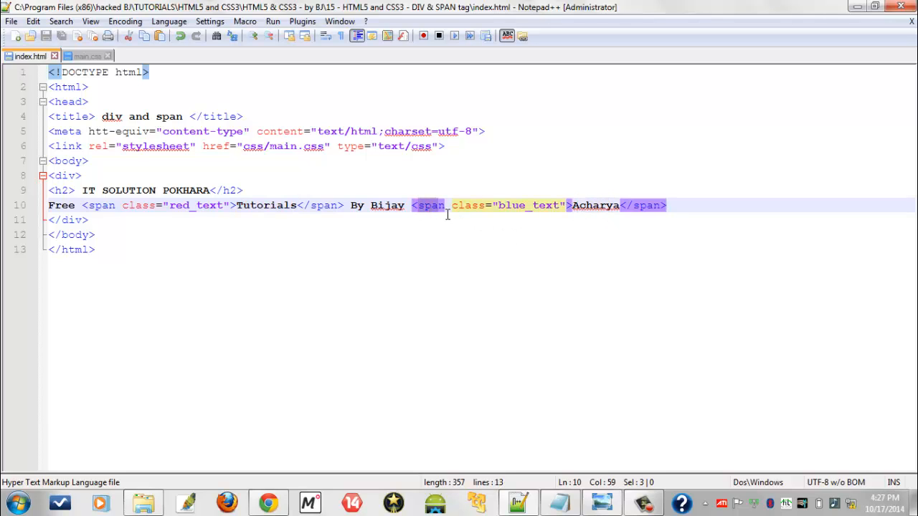
left_click(459, 205)
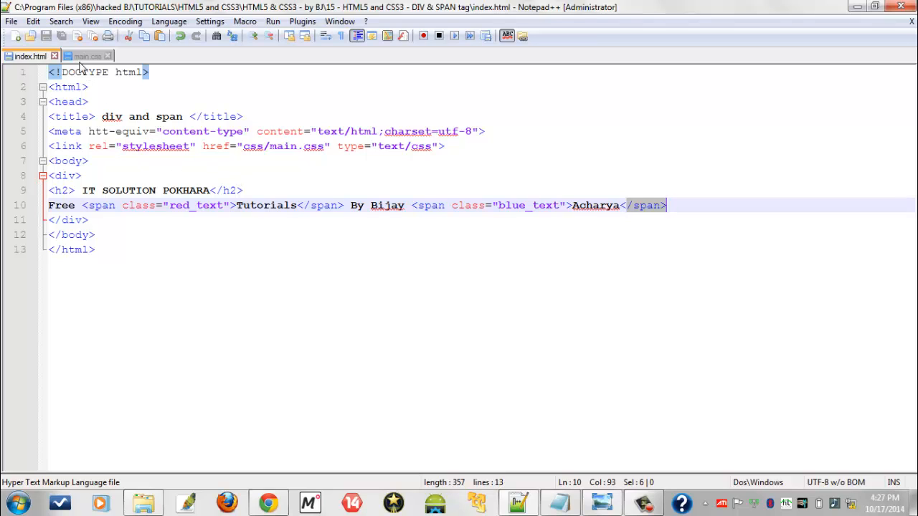
left_click(86, 56)
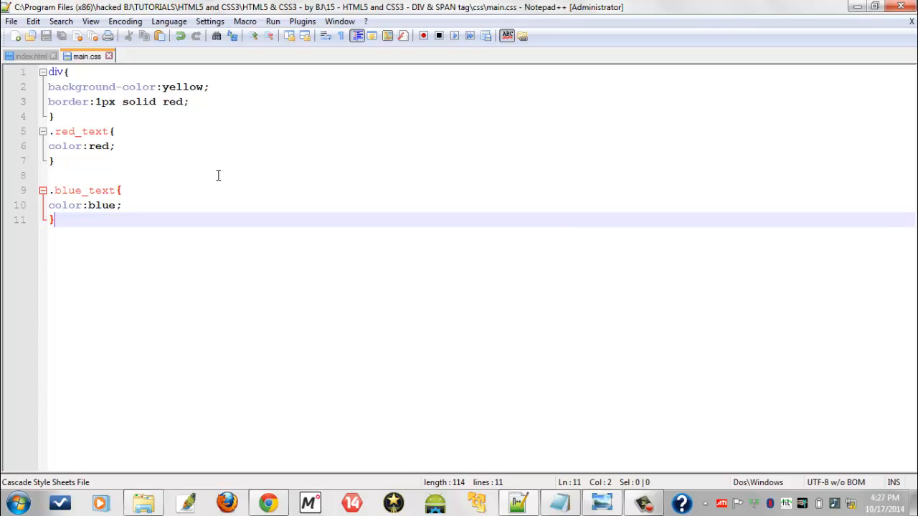
mouse_move(149, 139)
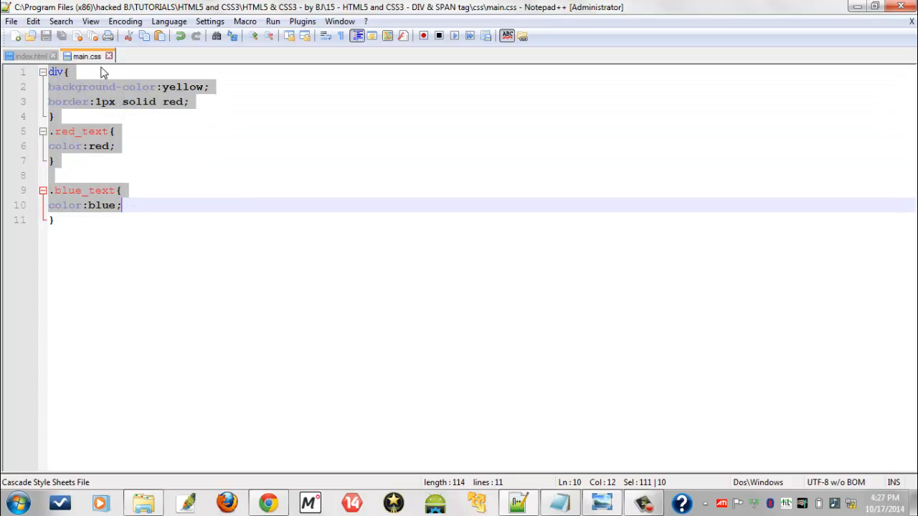
mouse_move(211, 163)
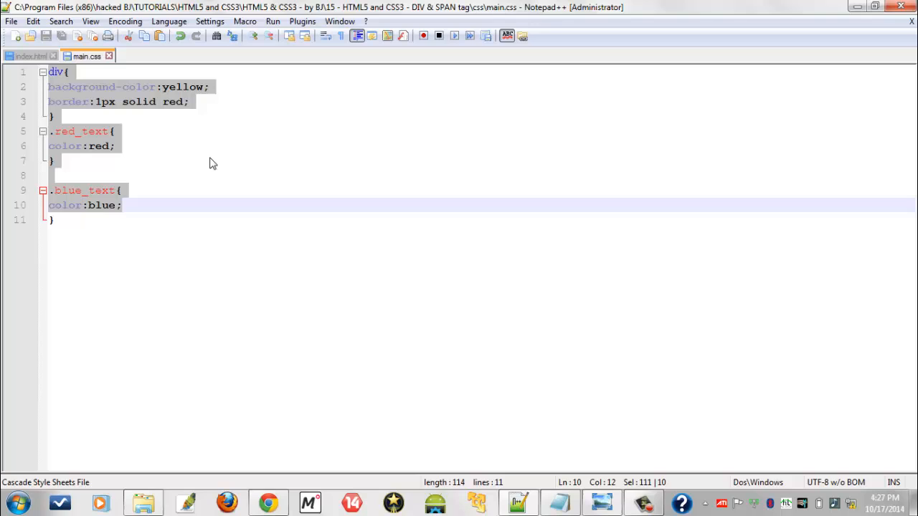
mouse_move(101, 132)
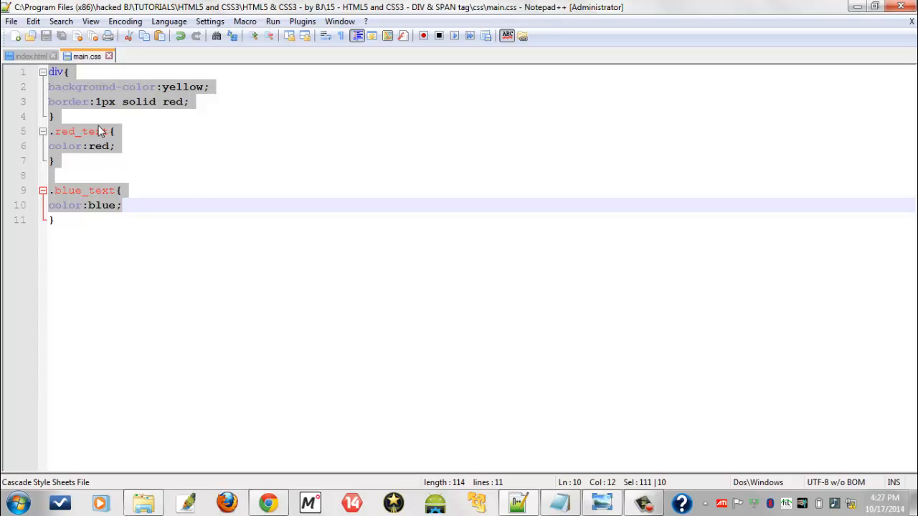
Step: Complete the .blue_text { color:blue; } rule, return to index.html and launch it in Chrome
left_click(63, 71)
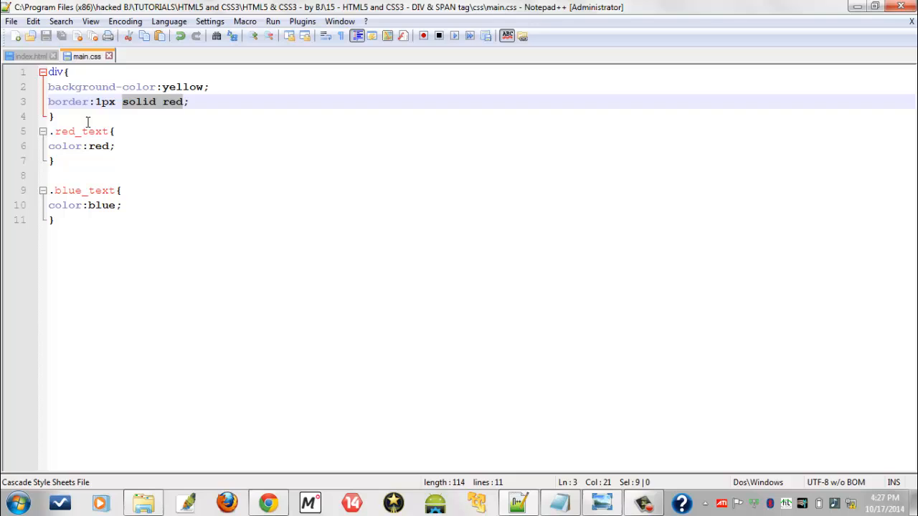
left_click(52, 116)
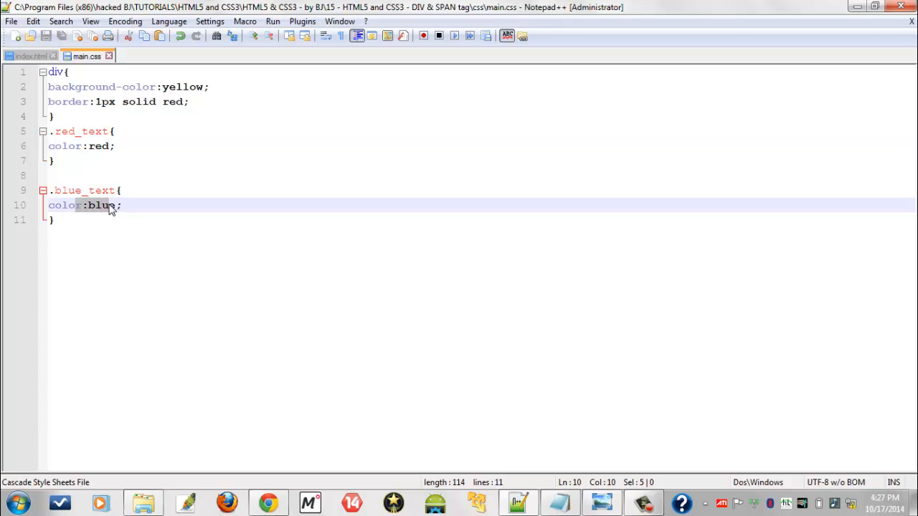
left_click(29, 55)
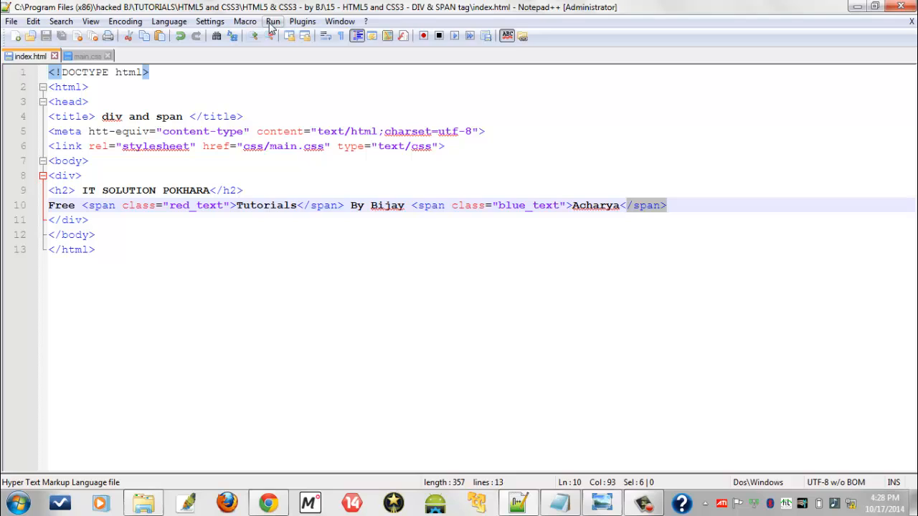
left_click(272, 21)
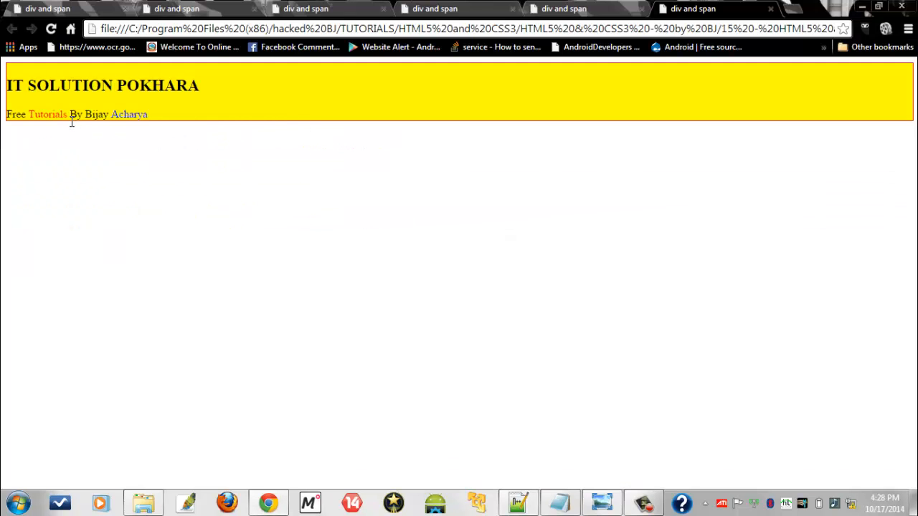
Step: Highlight the red 'Tutorials' and blue 'Acharya' words in the Chrome preview
double_click(59, 114)
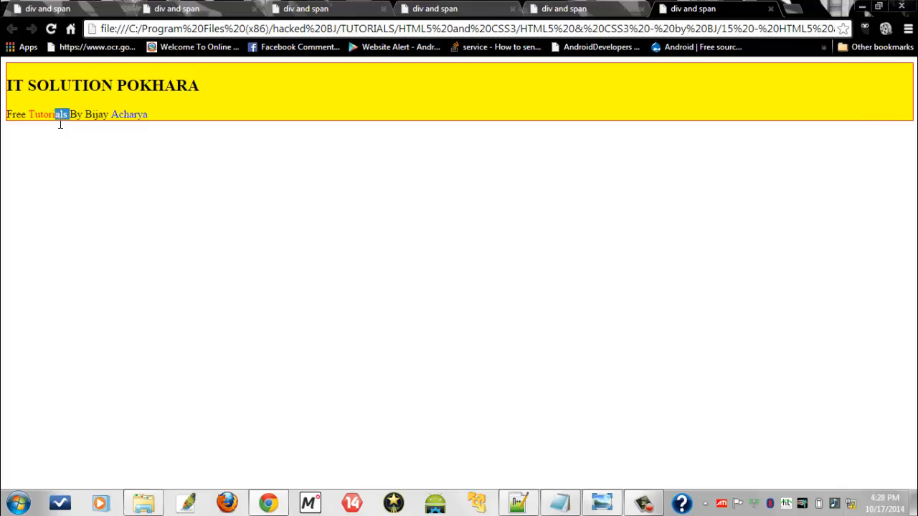
double_click(48, 114)
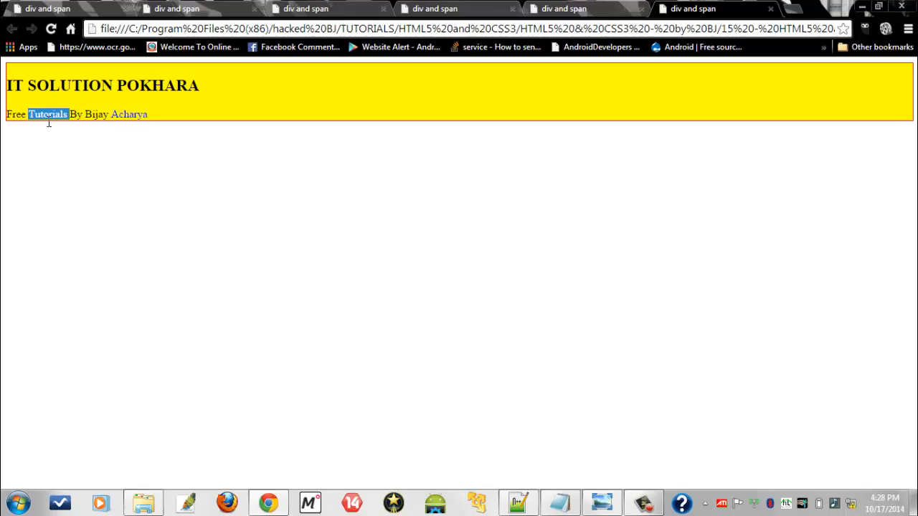
mouse_move(119, 122)
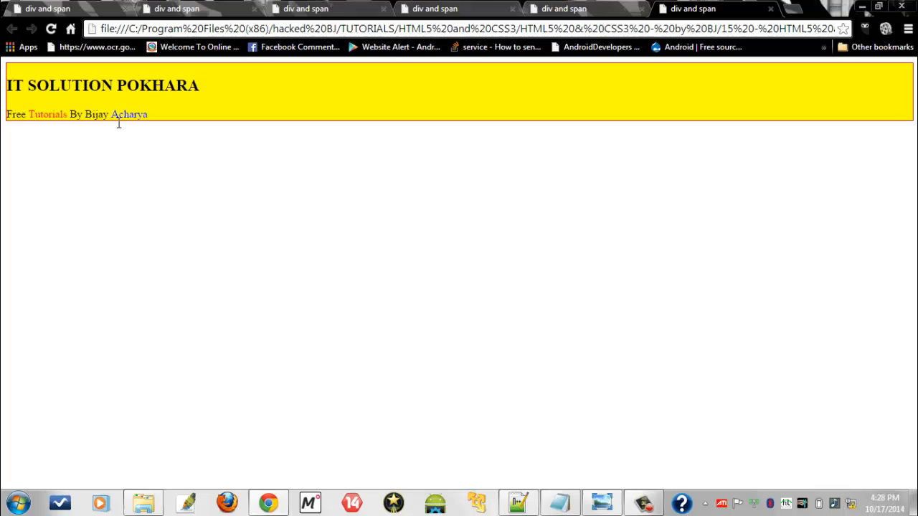
double_click(129, 114)
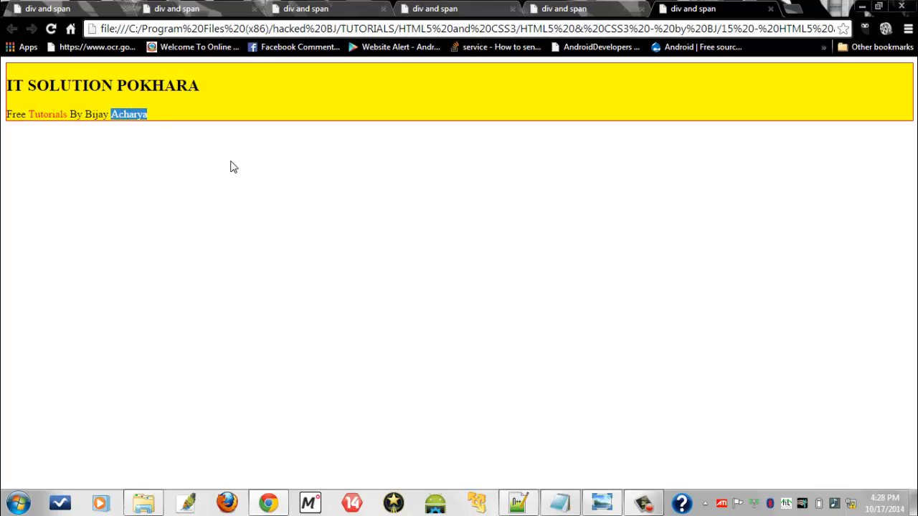
mouse_move(429, 418)
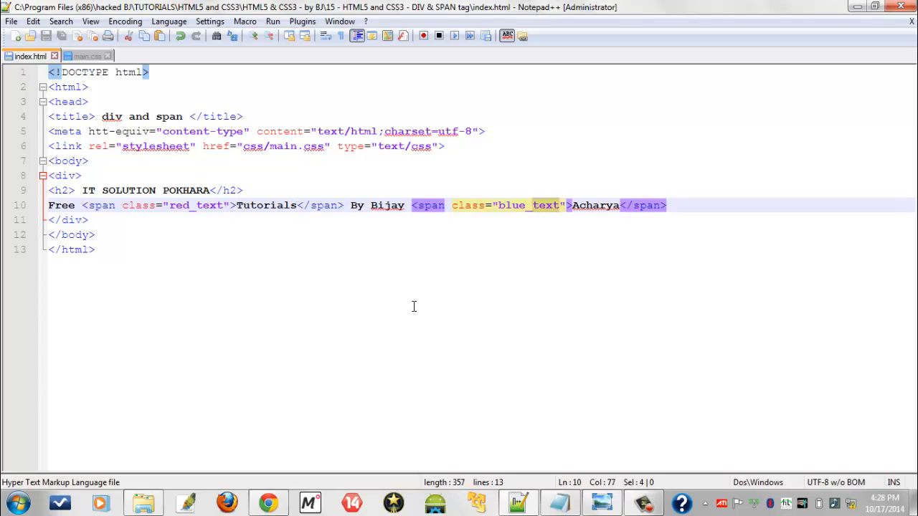
Step: Show the DIV & SPAN summary slide in Windows Photo Viewer
left_click(601, 501)
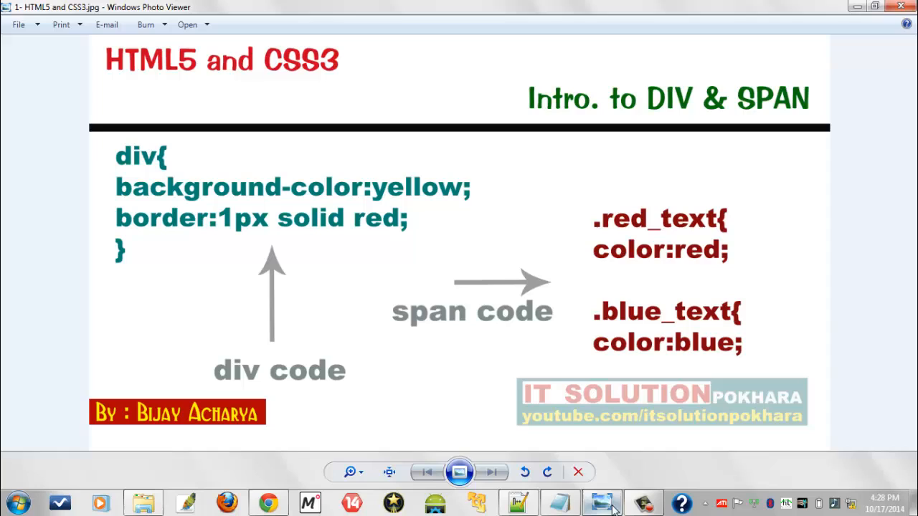
mouse_move(297, 239)
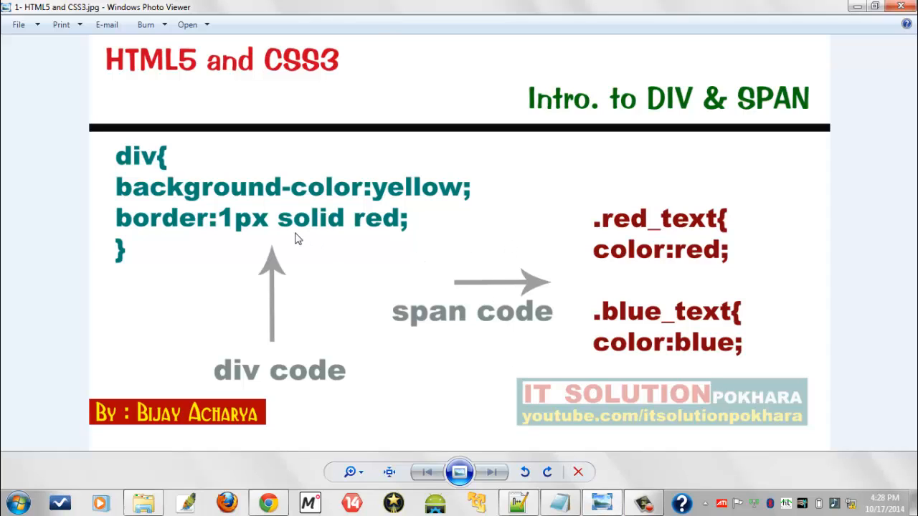
mouse_move(381, 237)
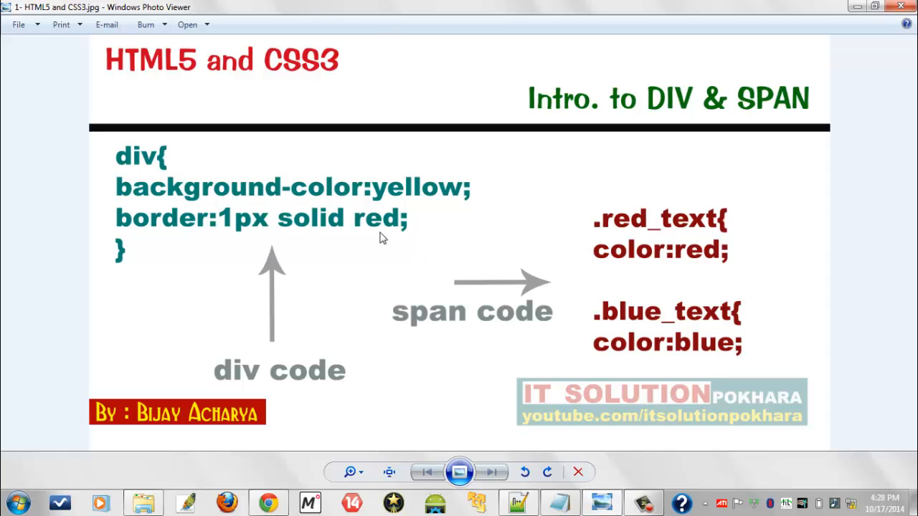
mouse_move(337, 160)
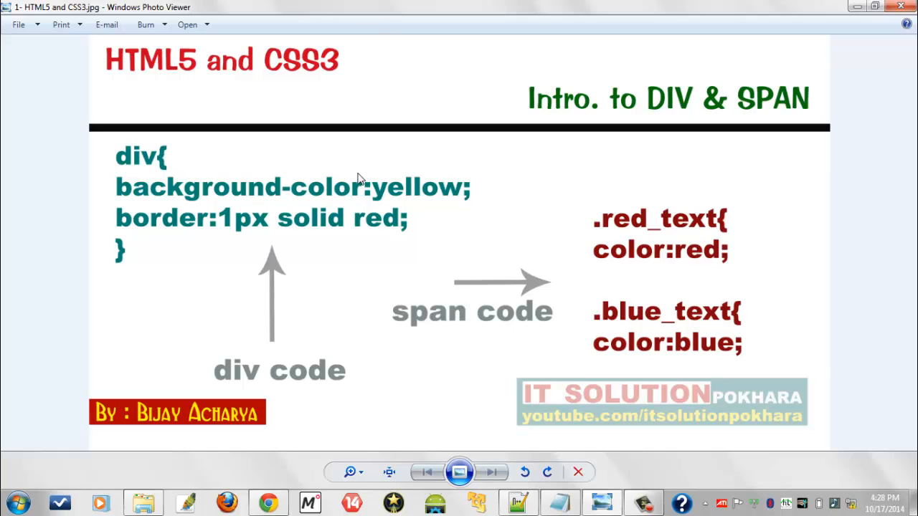
mouse_move(364, 228)
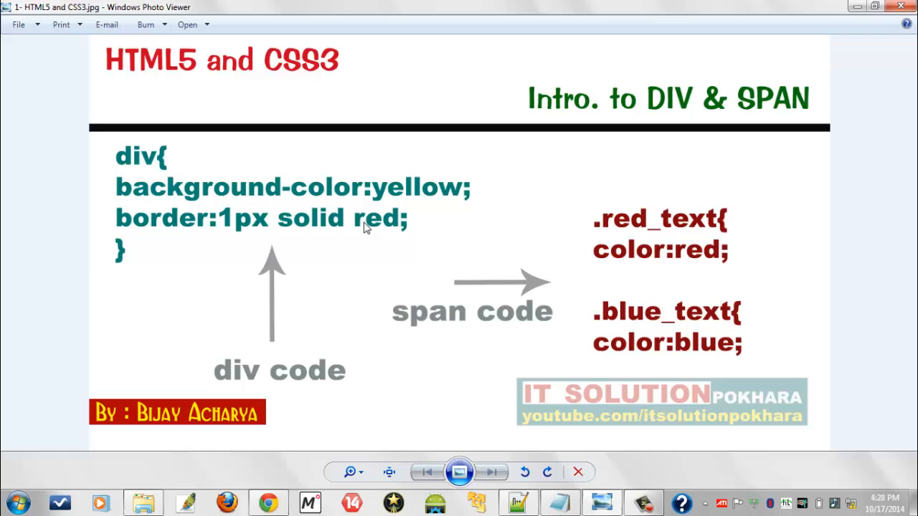
mouse_move(340, 284)
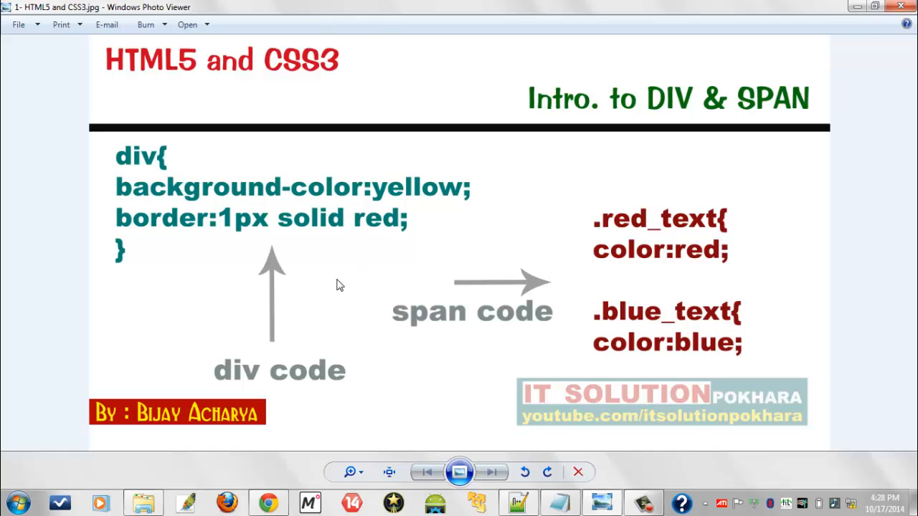
mouse_move(512, 500)
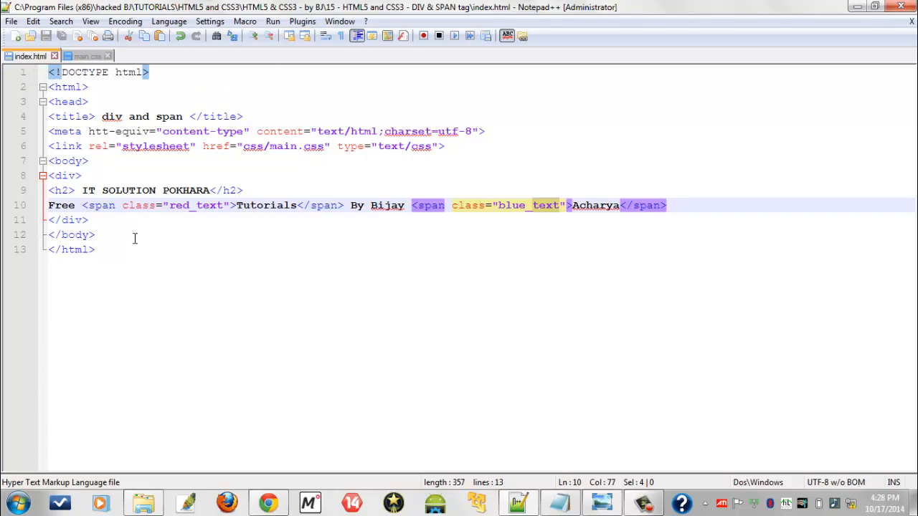
mouse_move(237, 217)
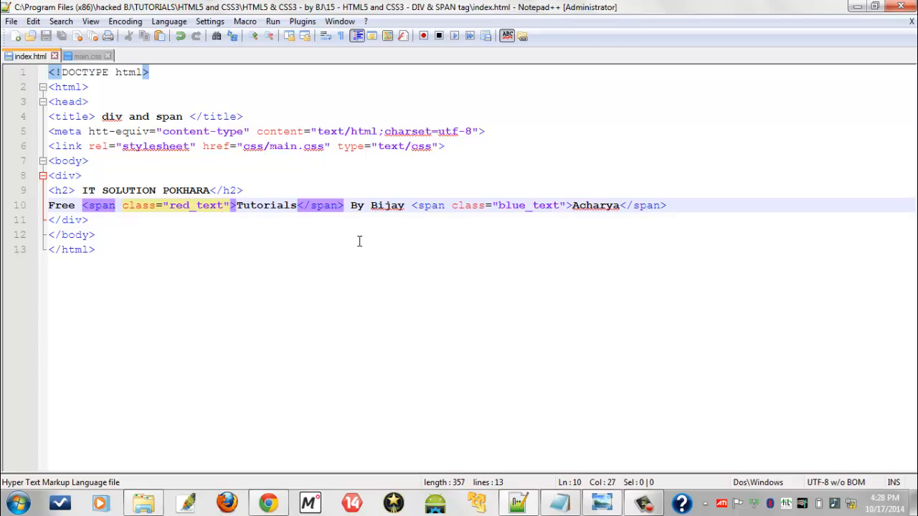
mouse_move(358, 241)
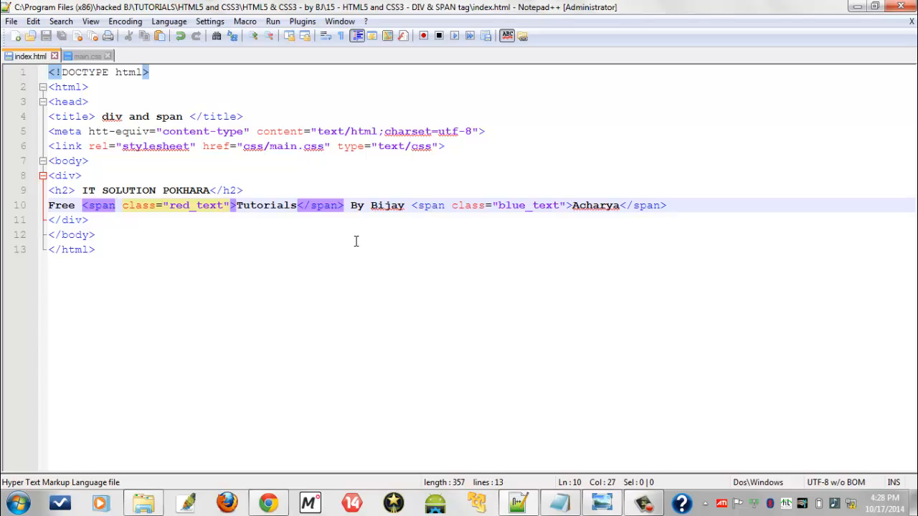
mouse_move(260, 214)
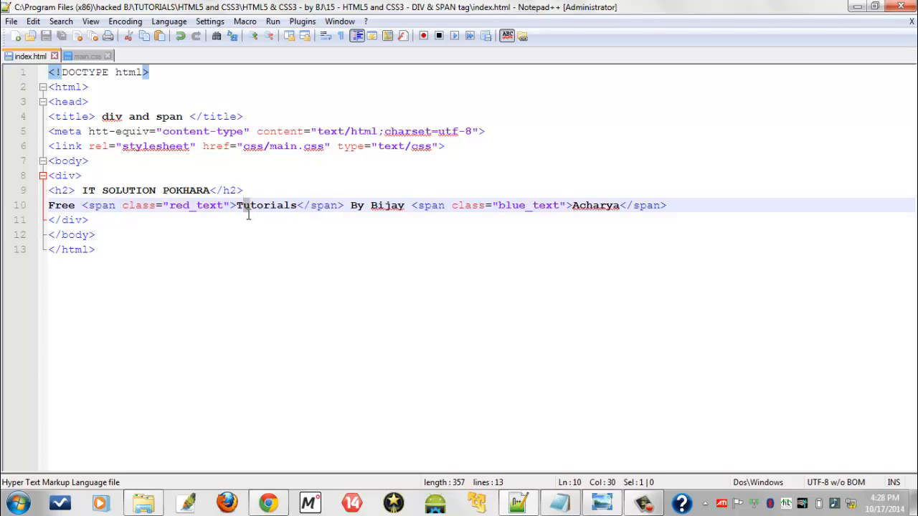
mouse_move(371, 178)
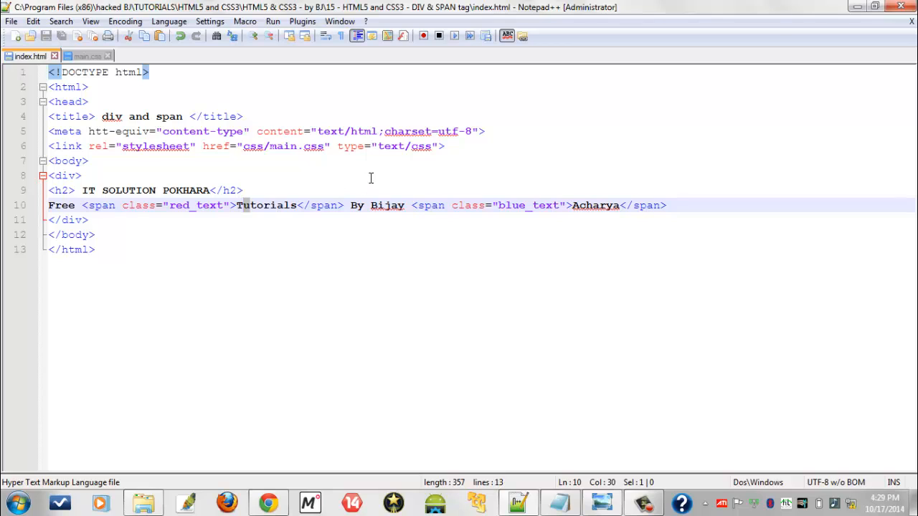
mouse_move(319, 212)
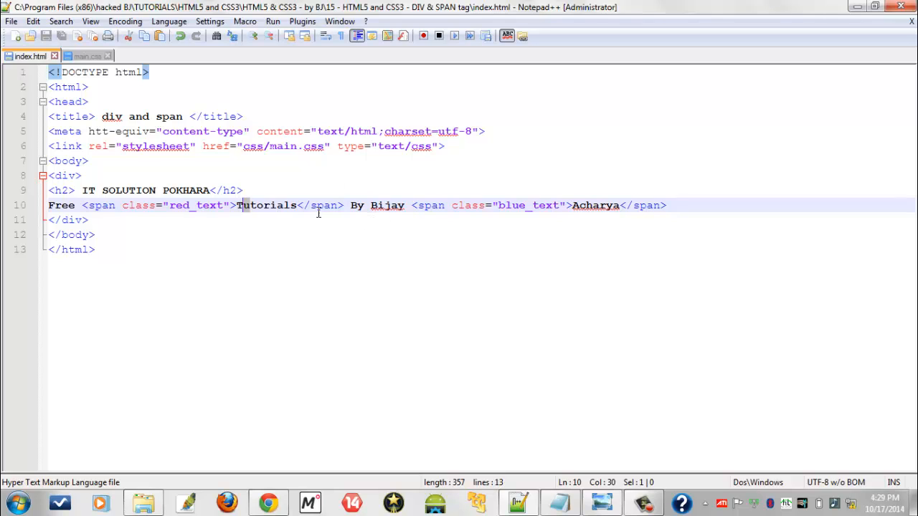
Step: Leave the index.html span lines and switch to the main.css tab
left_click(87, 56)
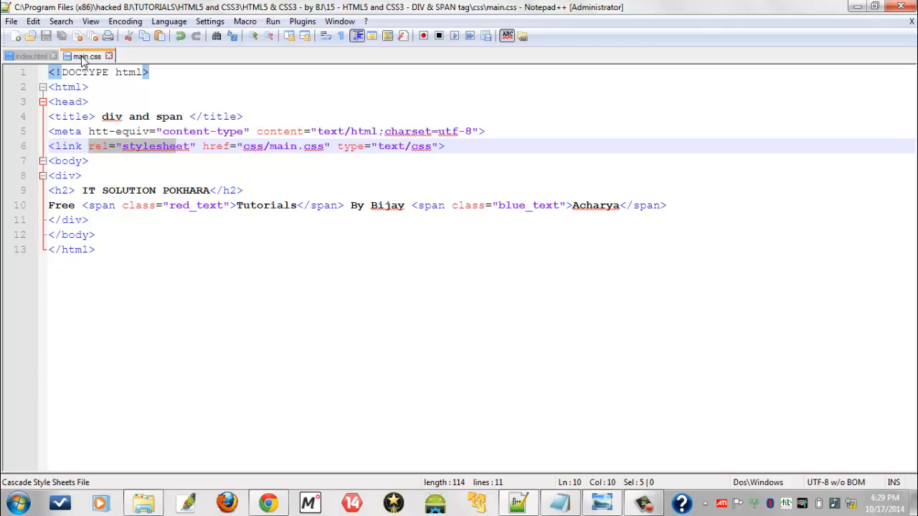
Step: Pick out the .red_text color rule in main.css
left_click(87, 56)
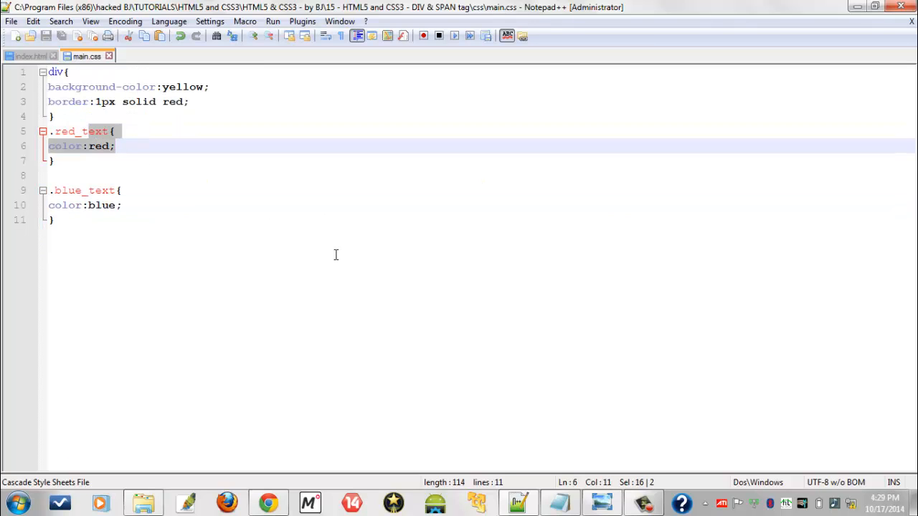
mouse_move(386, 246)
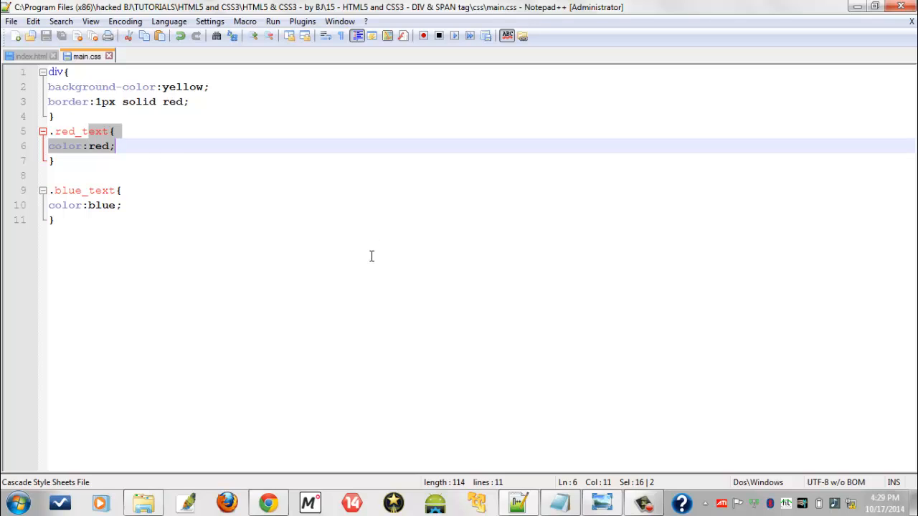
mouse_move(534, 310)
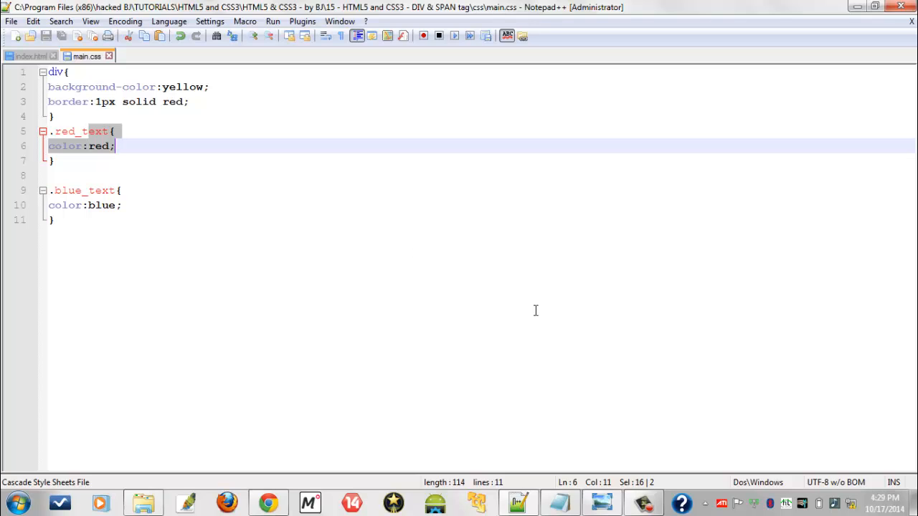